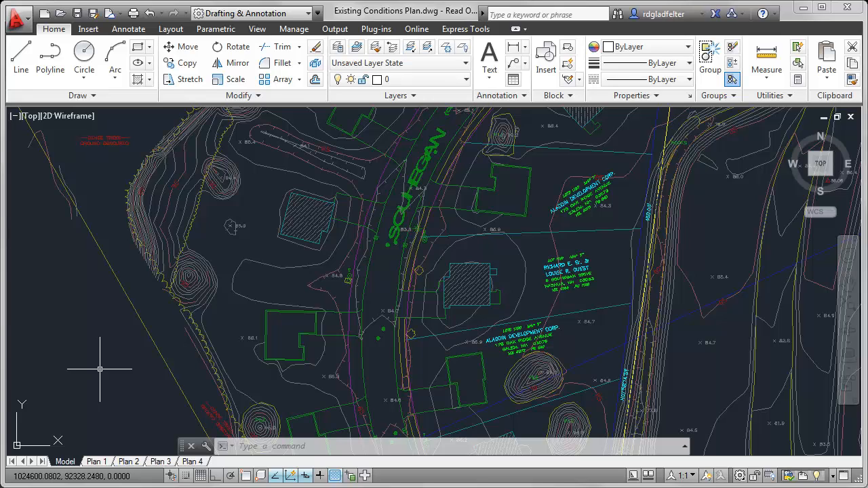
mouse_move(114, 399)
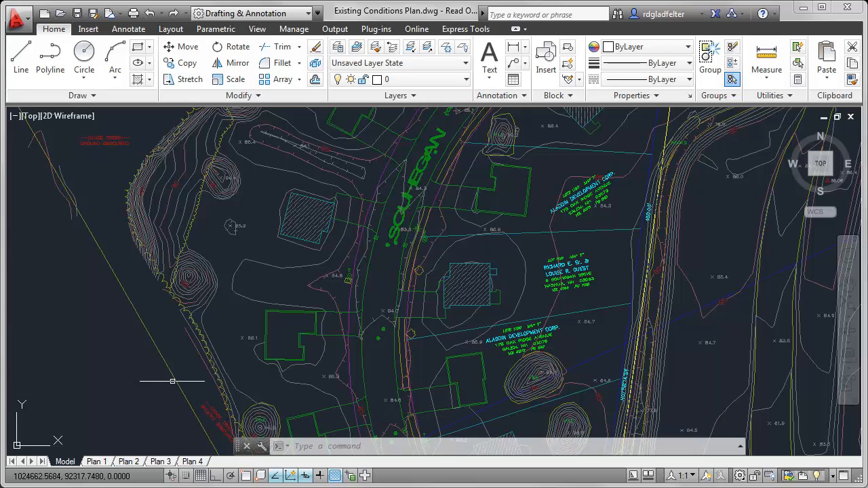
mouse_move(120, 396)
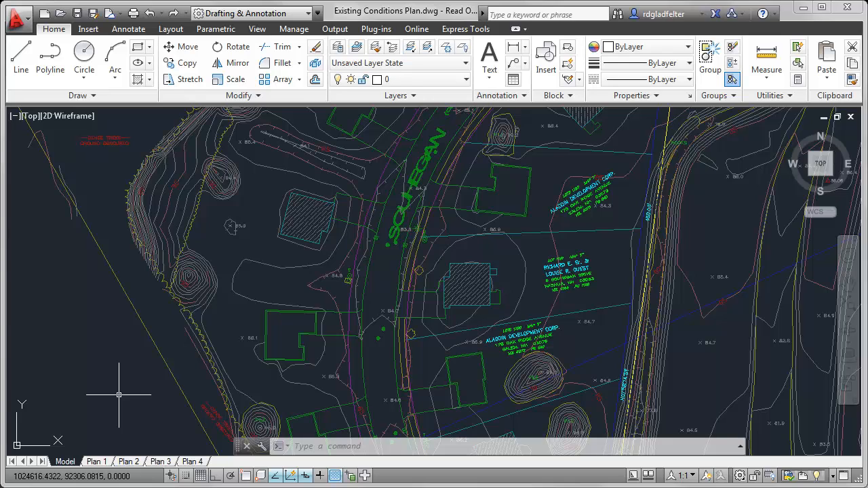
mouse_move(49, 53)
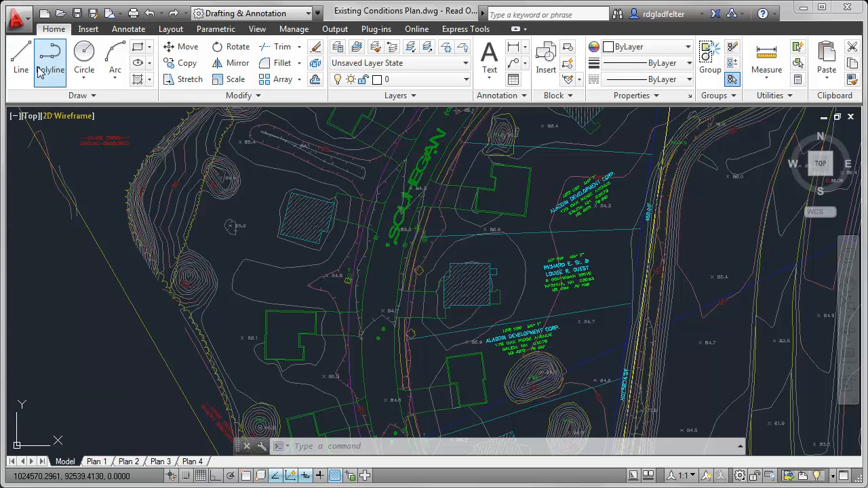
mouse_move(20, 57)
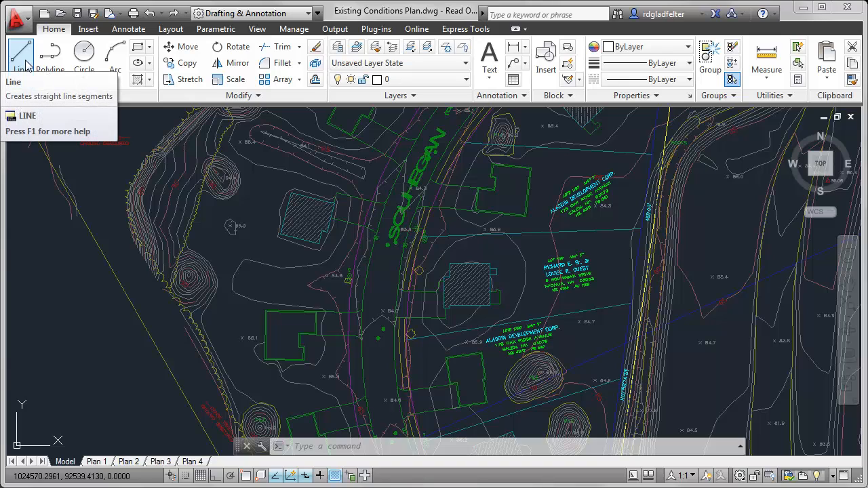
Start the LINE command from the Draw panel, awaiting the first point.
click(21, 57)
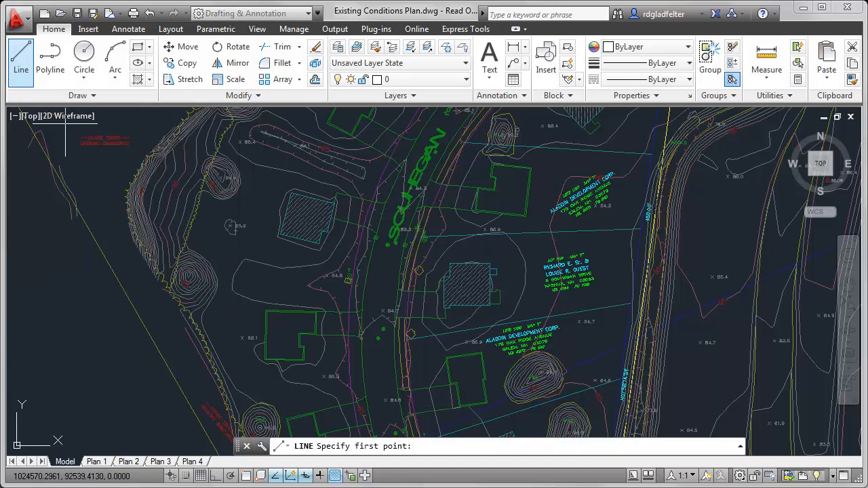
mouse_move(117, 360)
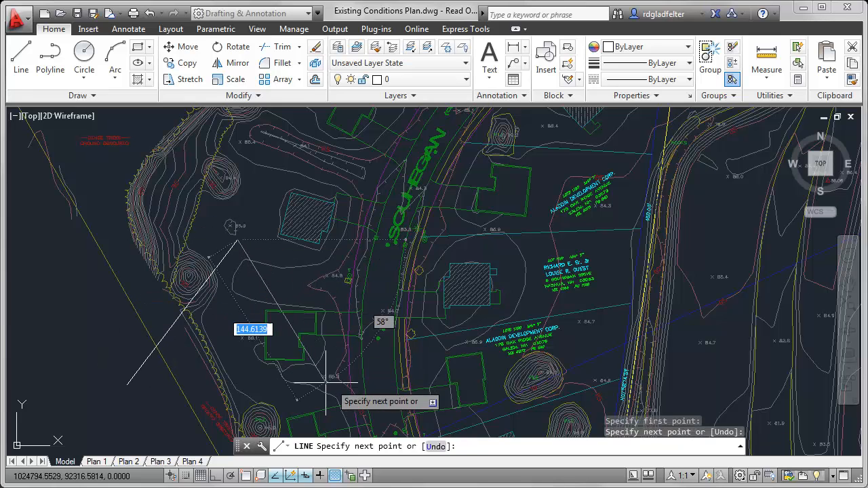
Place the next triangle corner over the lower-left part of the site plan.
click(325, 380)
text(C)
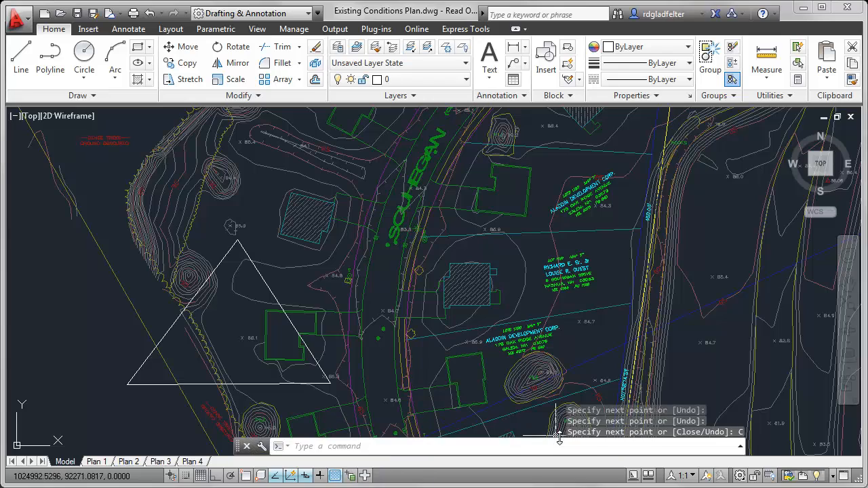
mouse_move(667, 434)
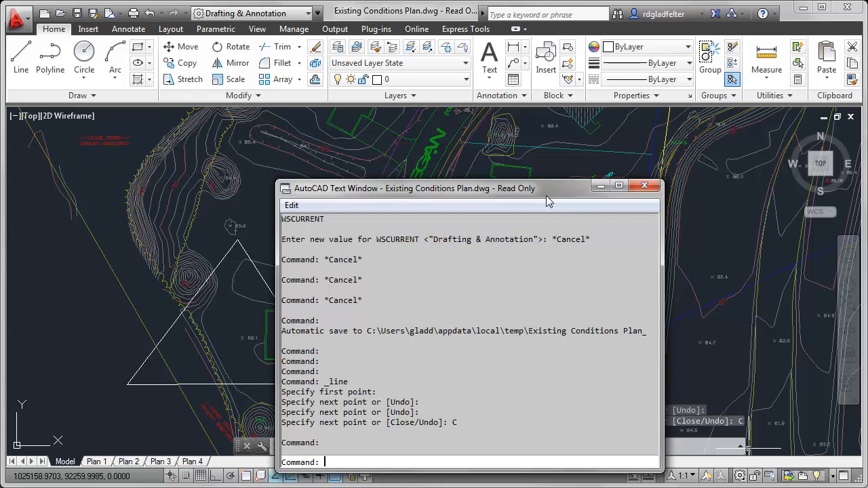
mouse_move(521, 188)
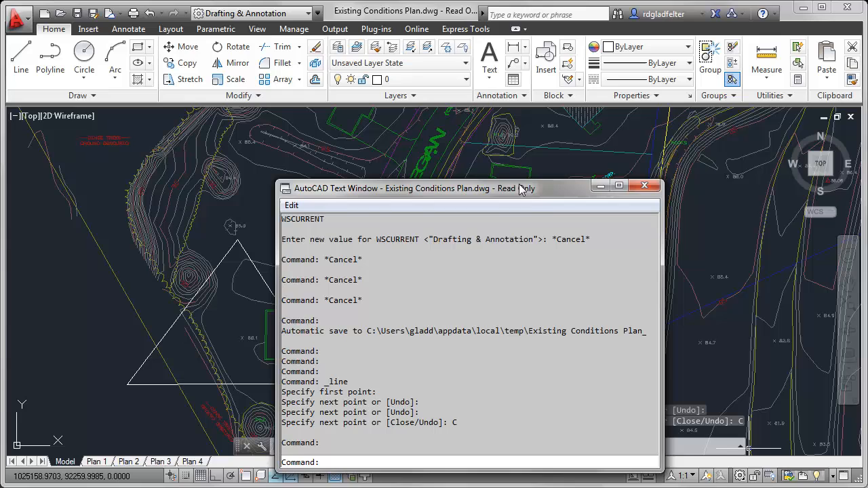
Close the AutoCAD Text Window showing the command history.
click(643, 184)
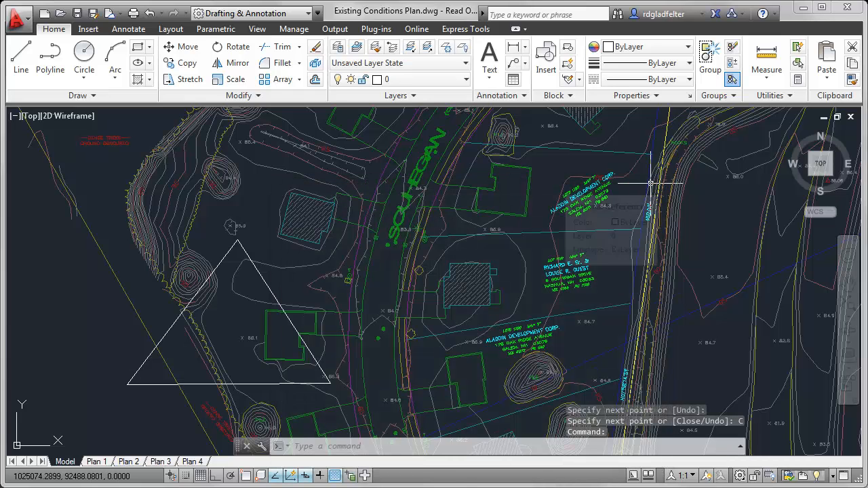